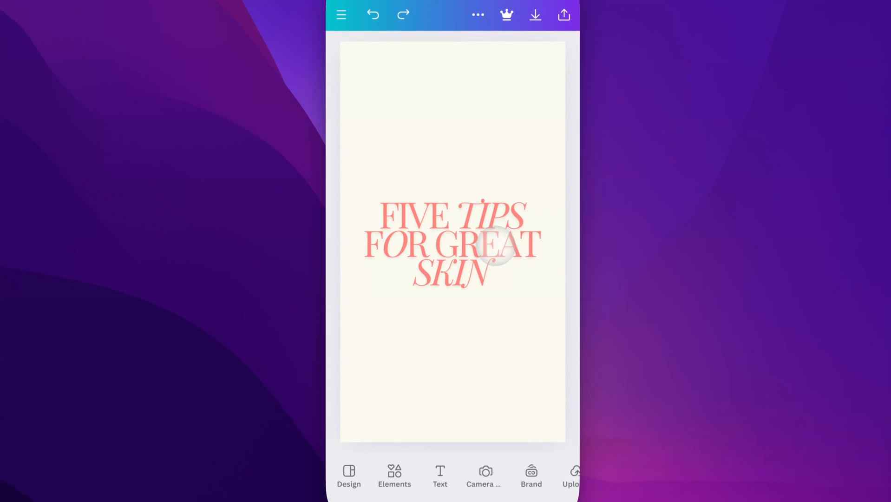
Select the 'FIVE TIPS FOR GREAT SKIN' headline to reveal its text toolbar.
{"action": "left_click", "coordinate": [451, 243]}
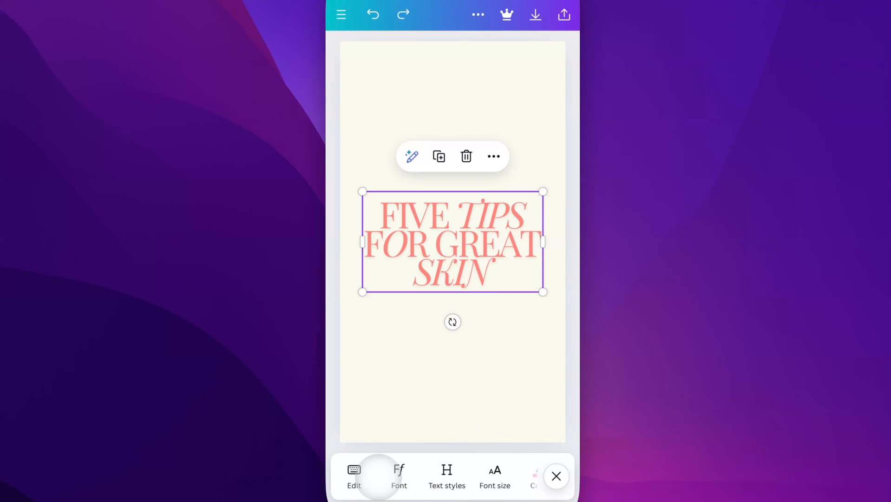
{"action": "left_click", "coordinate": [398, 474]}
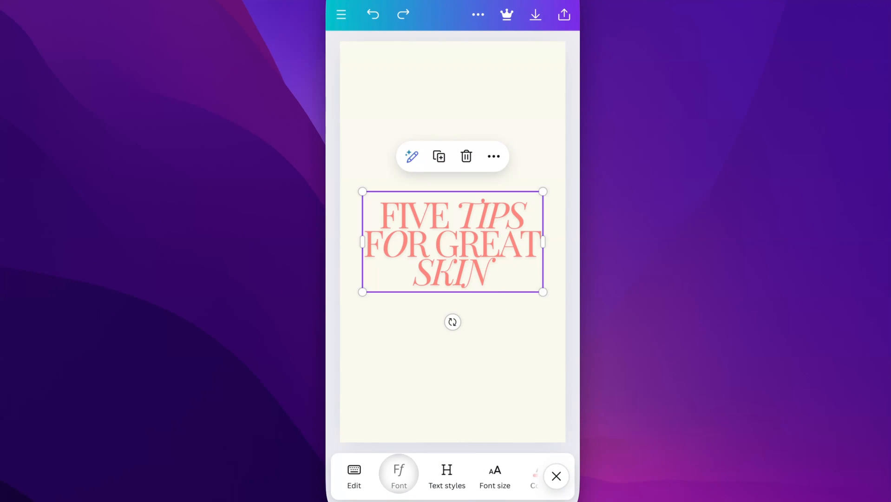
Browse the Popular fonts list for the headline, still set to Playfair Display.
{"action": "left_click", "coordinate": [398, 475]}
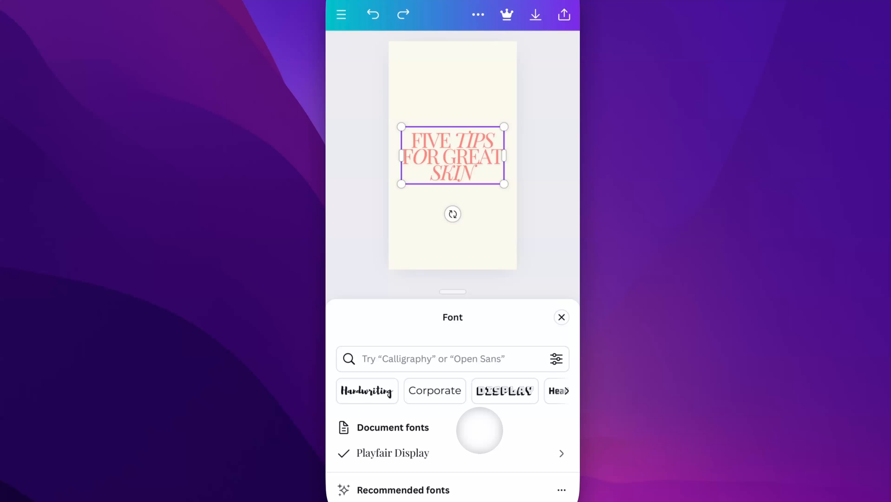
{"action": "mouse_move", "coordinate": [509, 435]}
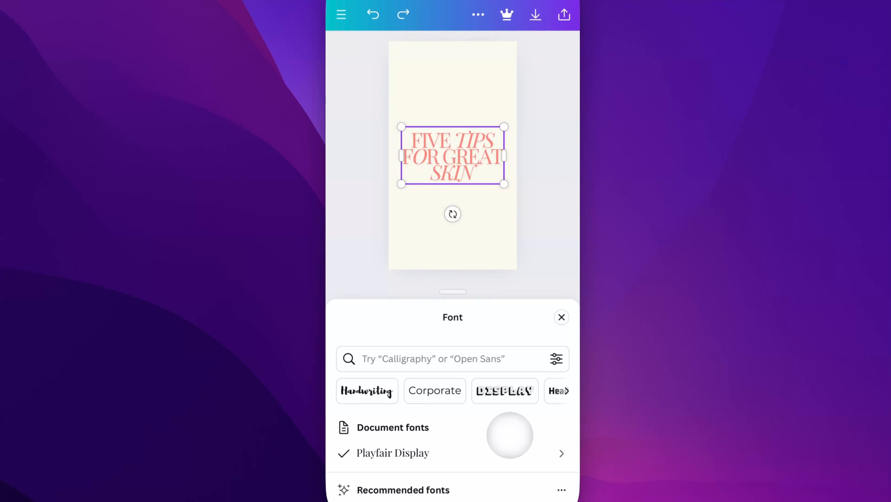
{"action": "scroll", "scroll_direction": "up", "scroll_amount": 3}
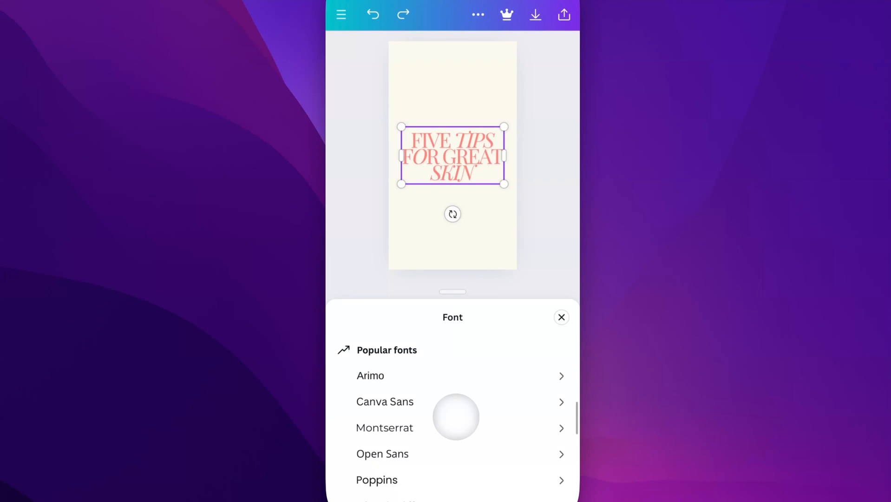
{"action": "scroll", "scroll_direction": "down", "scroll_amount": 3}
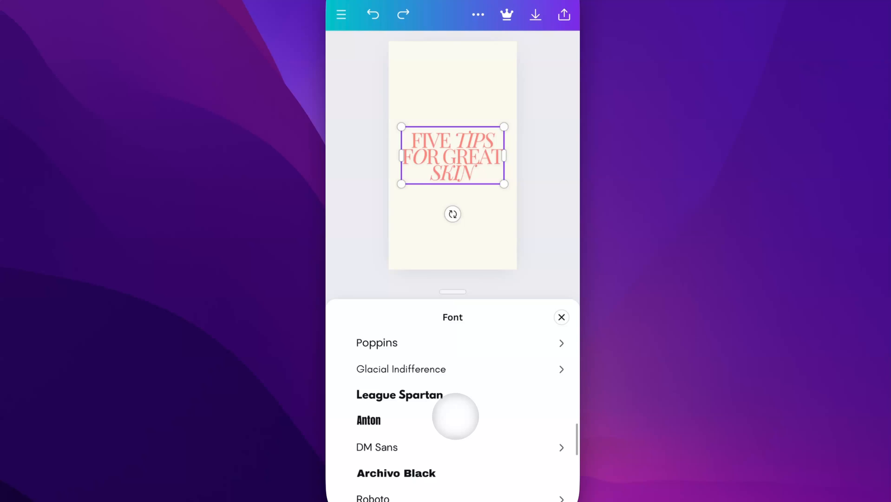
{"action": "scroll", "scroll_direction": "down", "scroll_amount": 3}
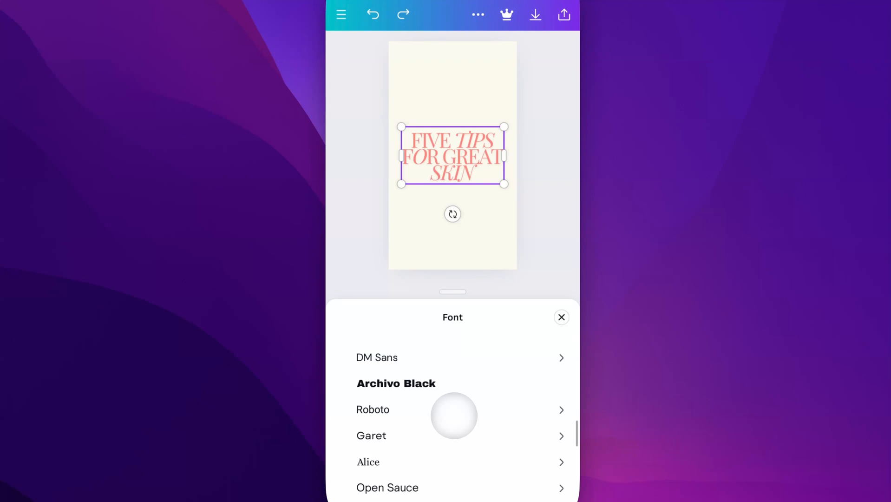
{"action": "scroll", "scroll_direction": "down", "scroll_amount": 3}
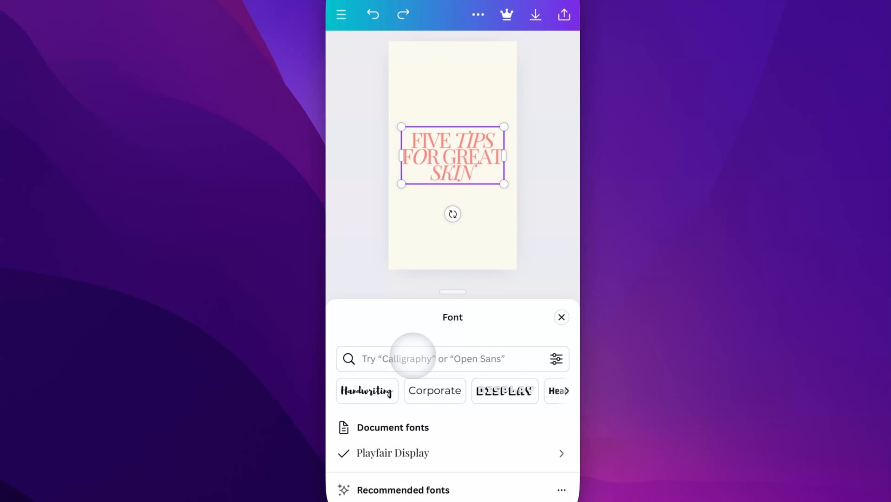
Search fonts for 'Sans serif', try Antic, then set the headline in Bernoru.
{"action": "left_click", "coordinate": [448, 359]}
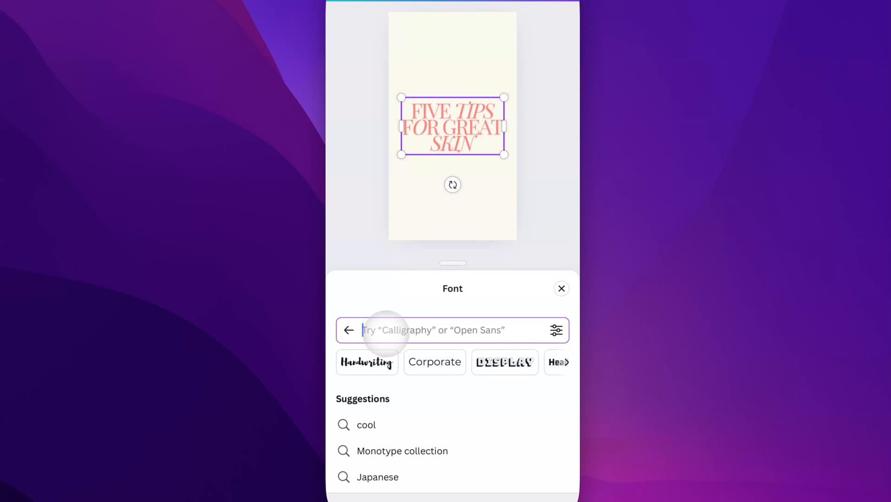
{"action": "mouse_move", "coordinate": [474, 330]}
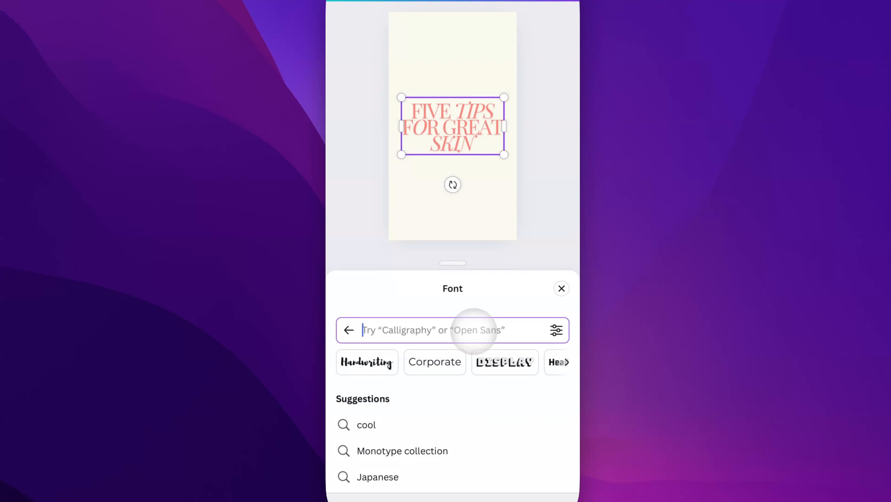
{"action": "type", "text": "Sans serif"}
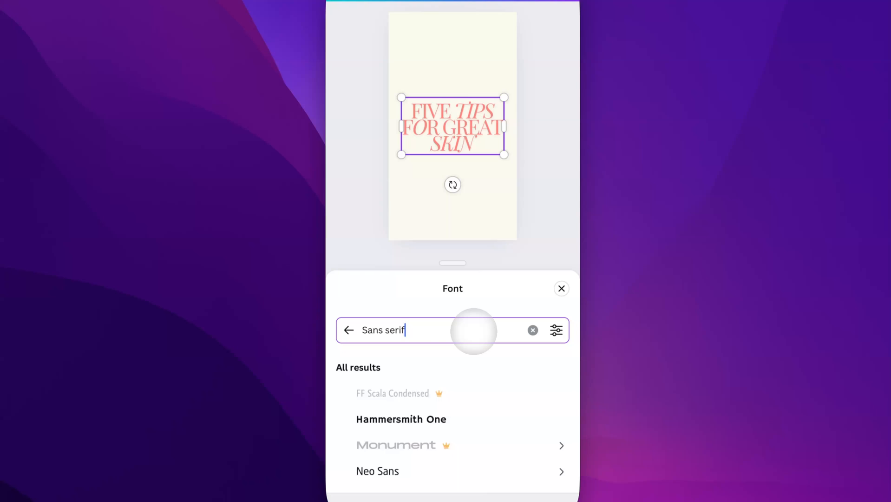
{"action": "scroll", "scroll_direction": "down", "scroll_amount": 3}
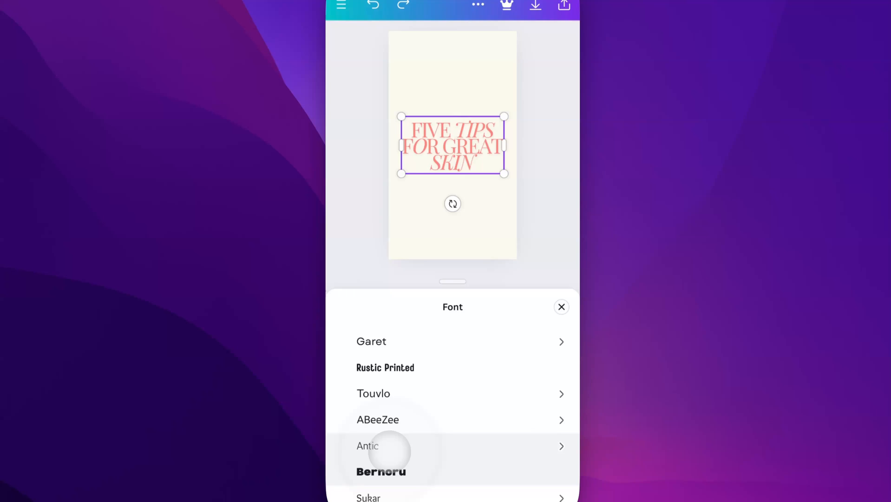
{"action": "left_click", "coordinate": [381, 471]}
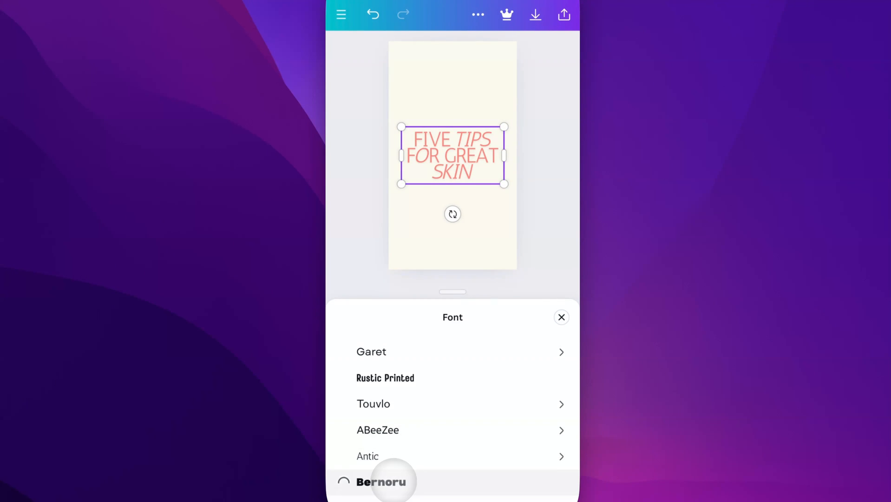
{"action": "left_click", "coordinate": [382, 482]}
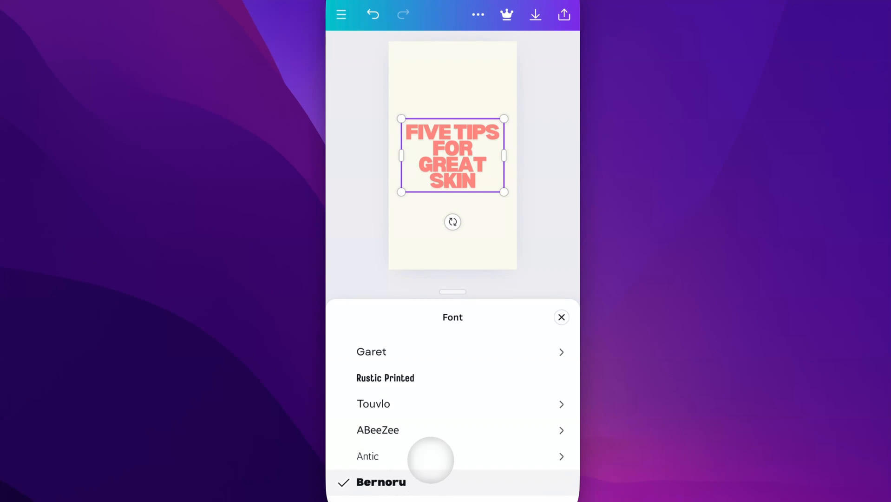
{"action": "scroll", "scroll_direction": "down", "scroll_amount": 3}
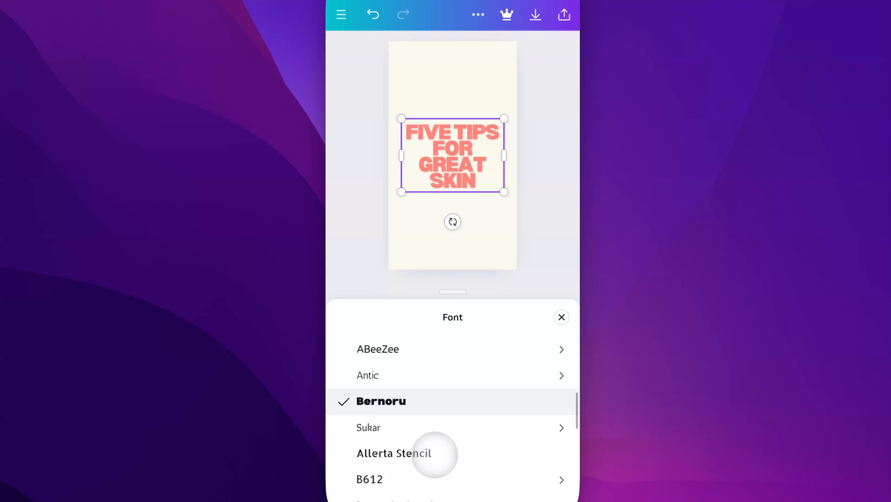
{"action": "scroll", "scroll_direction": "down", "scroll_amount": 3}
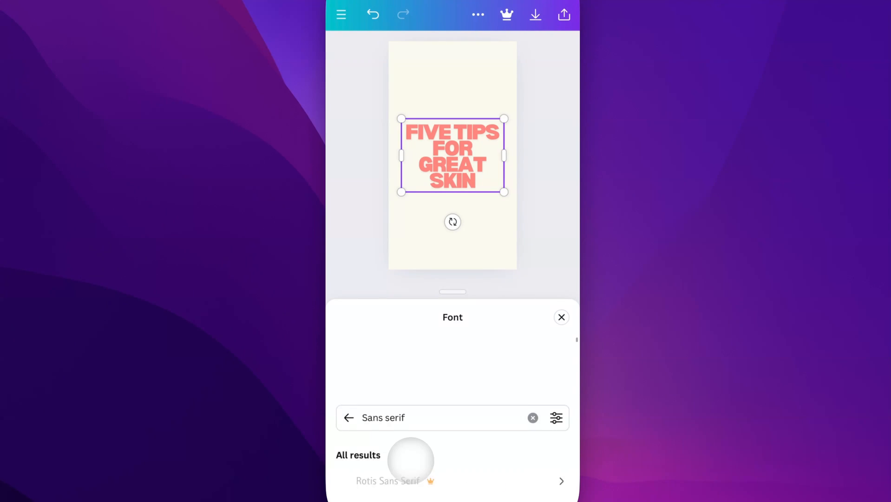
Clear the 'Sans serif' search and show the language and price font filters.
{"action": "left_click", "coordinate": [533, 418]}
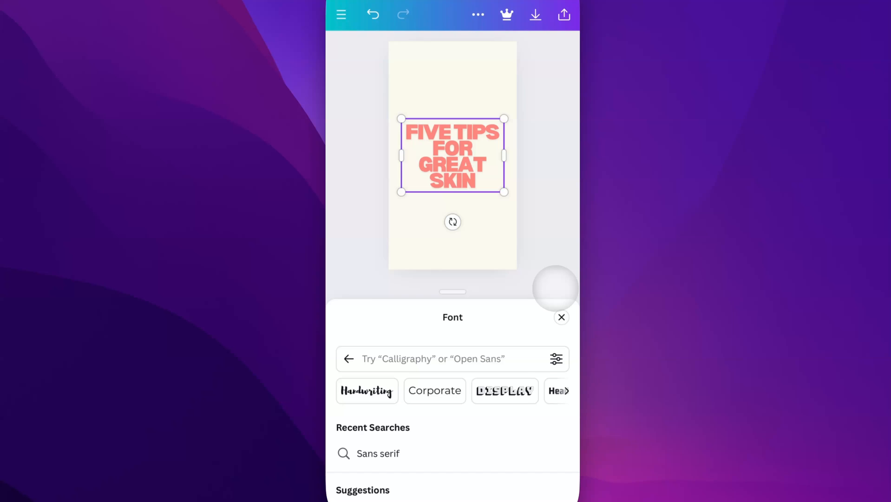
{"action": "left_click", "coordinate": [556, 358]}
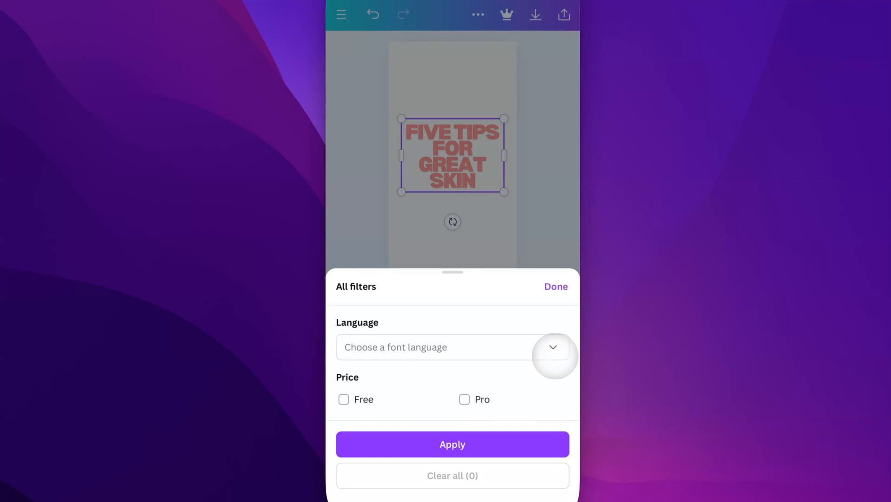
{"action": "mouse_move", "coordinate": [444, 402]}
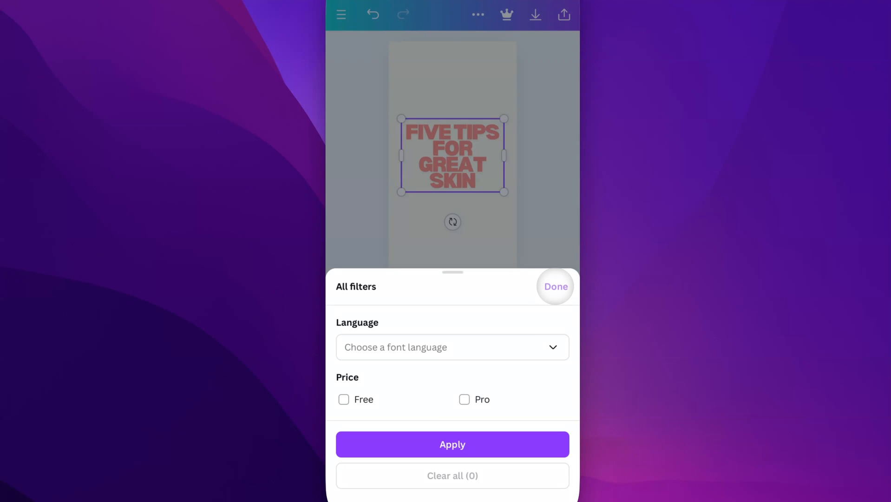
Leave filters unchanged, filter by Headings, try Berthold Block, then apply Noot to the headline.
{"action": "left_click", "coordinate": [555, 286]}
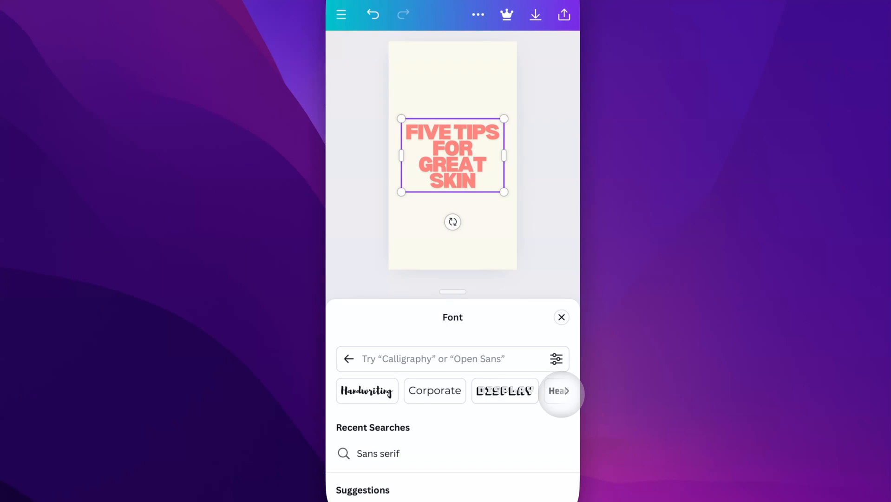
{"action": "scroll", "scroll_direction": "left", "scroll_amount": 3}
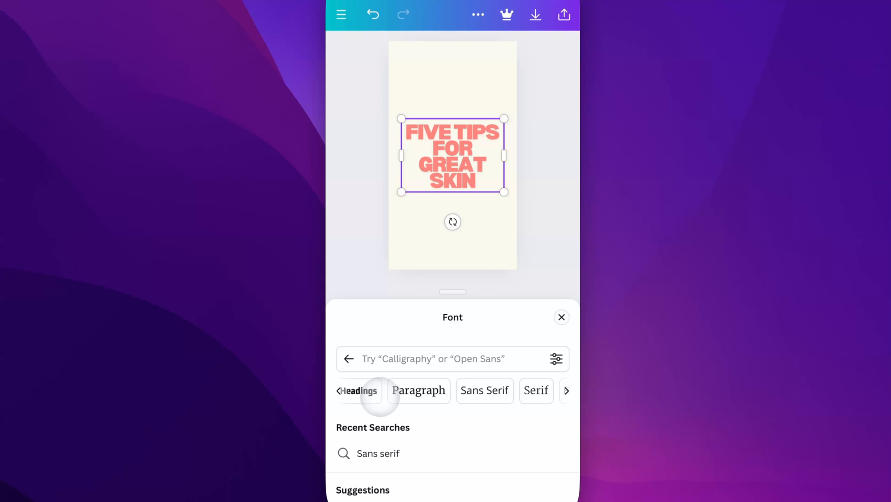
{"action": "left_click", "coordinate": [359, 390]}
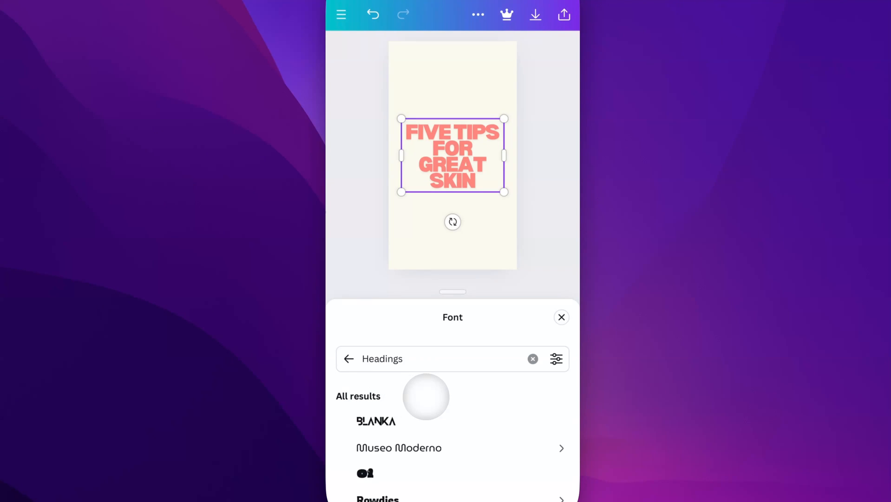
{"action": "scroll", "scroll_direction": "down", "scroll_amount": 3}
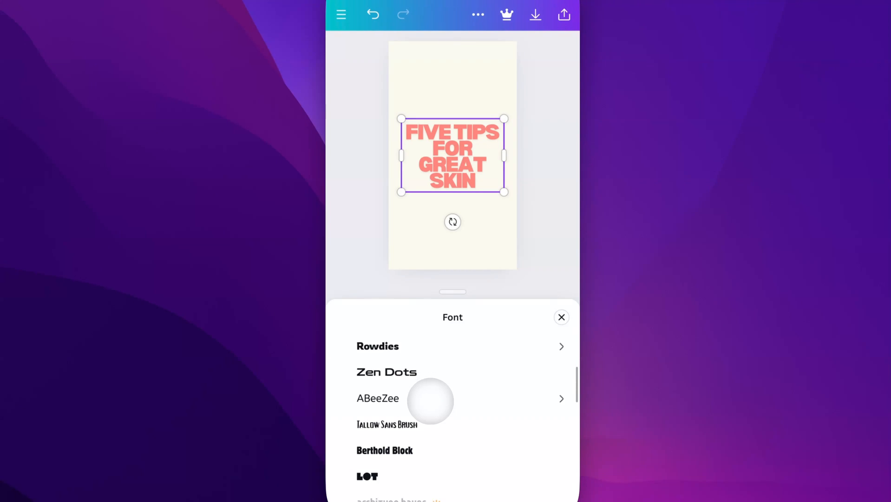
{"action": "left_click", "coordinate": [384, 450]}
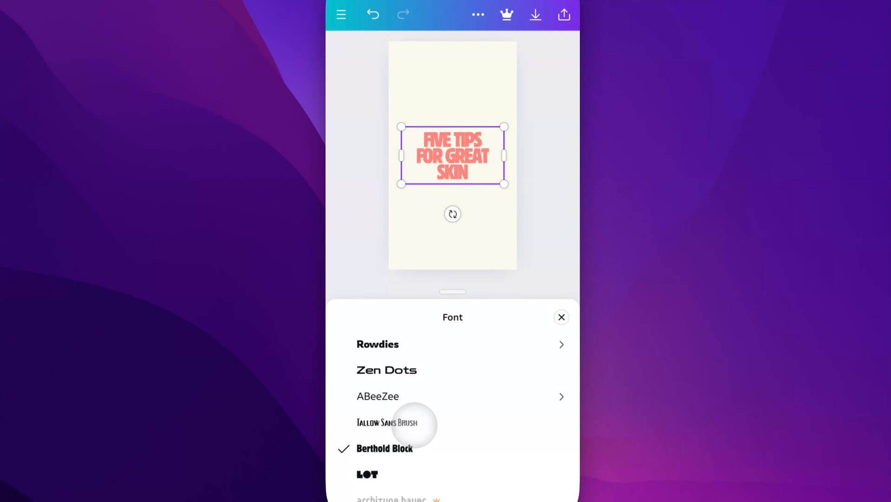
{"action": "scroll", "scroll_direction": "down", "scroll_amount": 3}
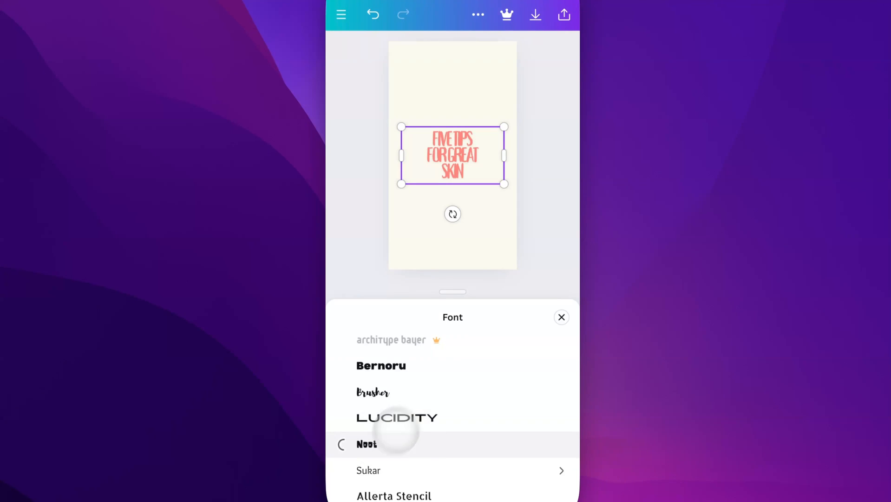
{"action": "left_click", "coordinate": [561, 317]}
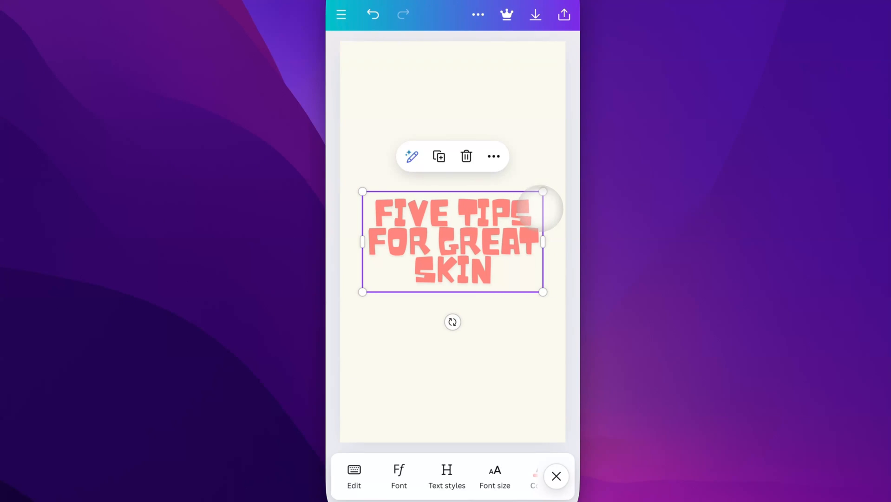